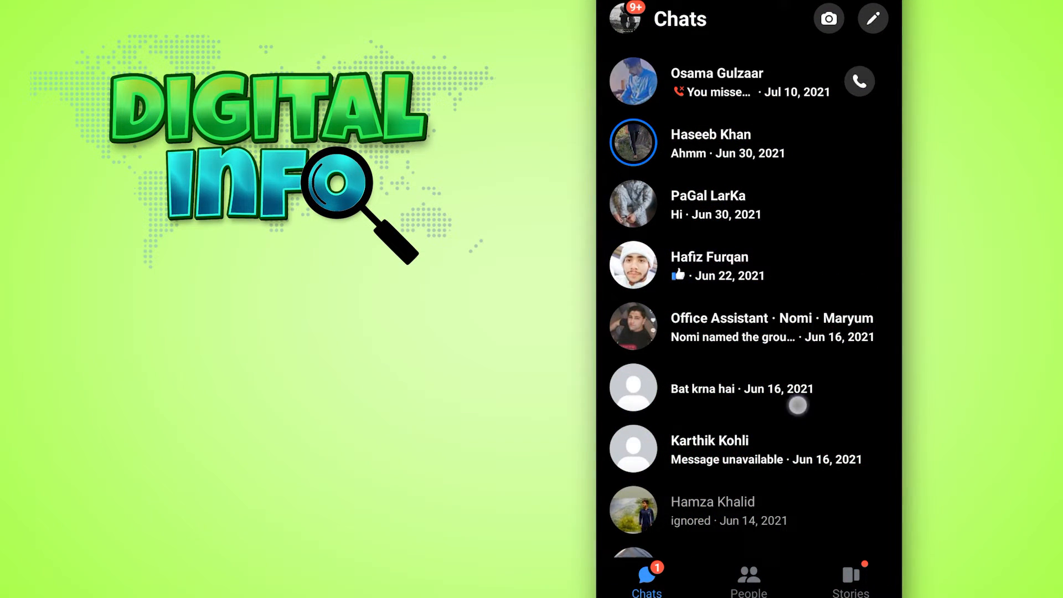
Step: Reach the Nicknames list for the PaGal LarKa chat via its conversation settings
{"action": "scroll", "scroll_direction": "down", "scroll_amount": 3}
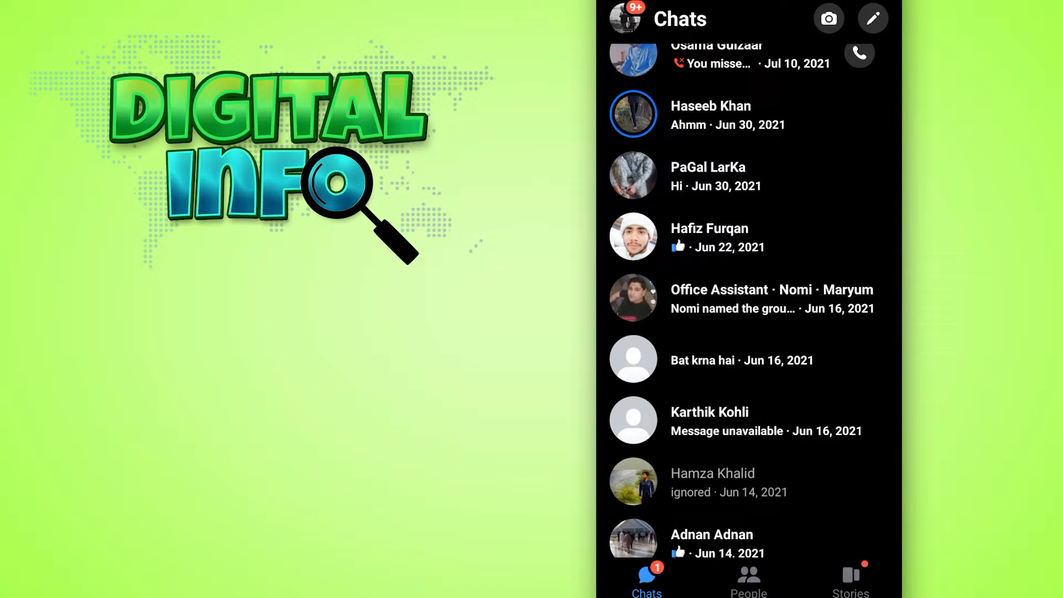
{"action": "left_click", "coordinate": [708, 176]}
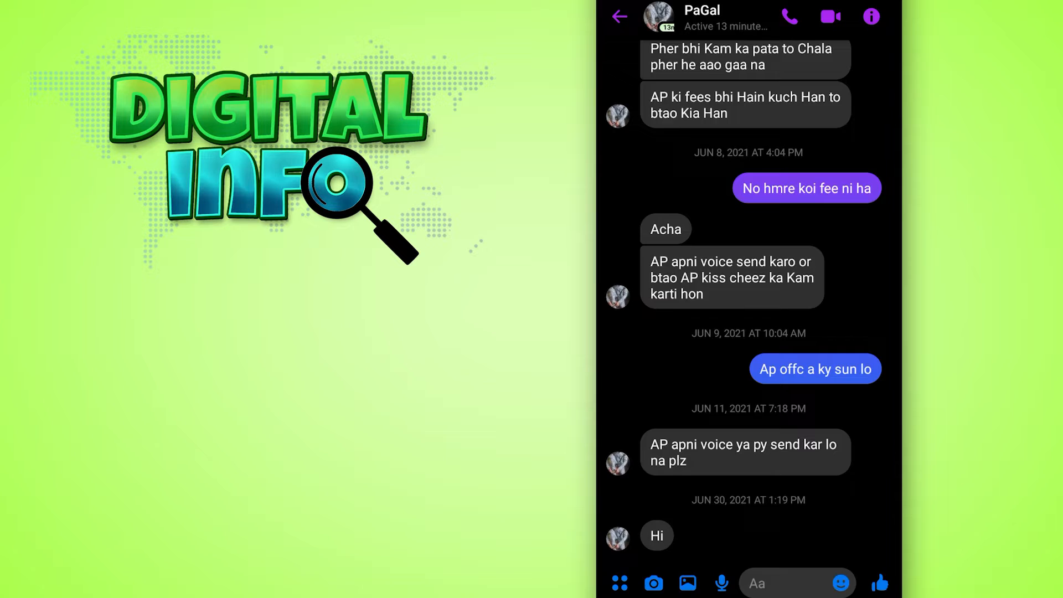
{"action": "left_click", "coordinate": [871, 16]}
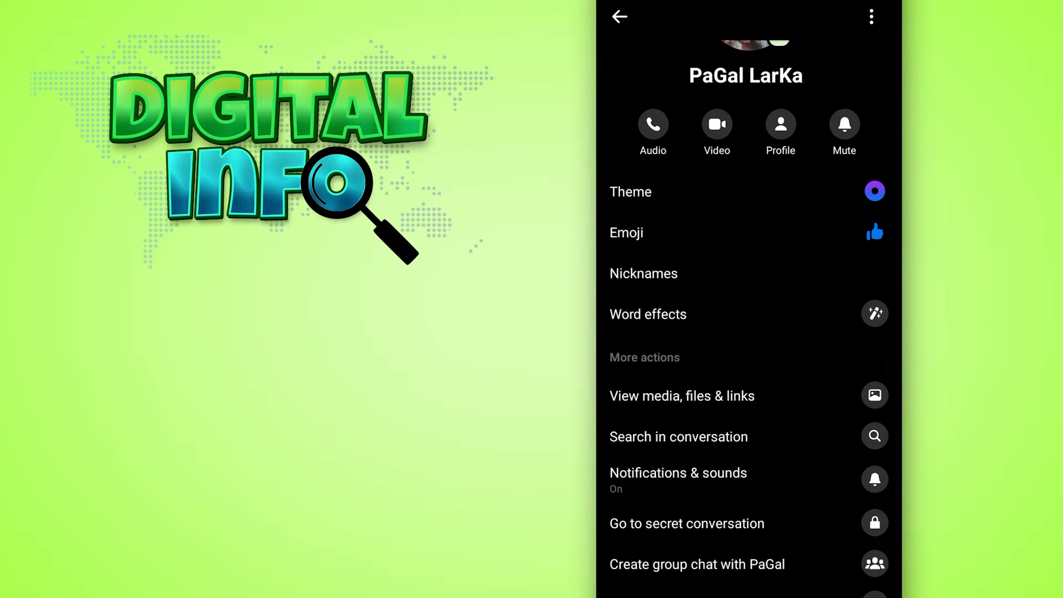
{"action": "left_click", "coordinate": [642, 273]}
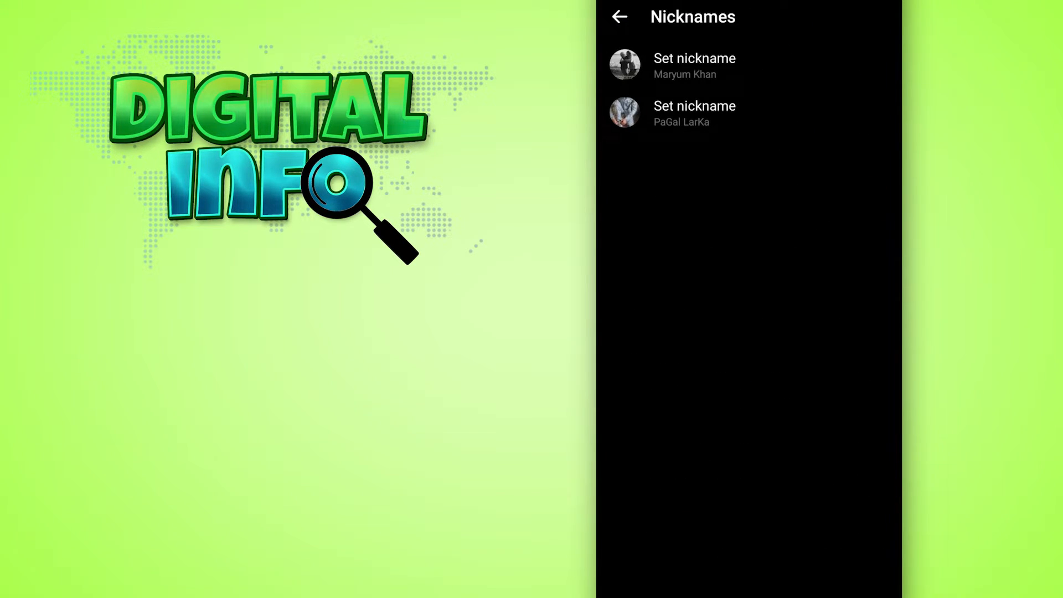